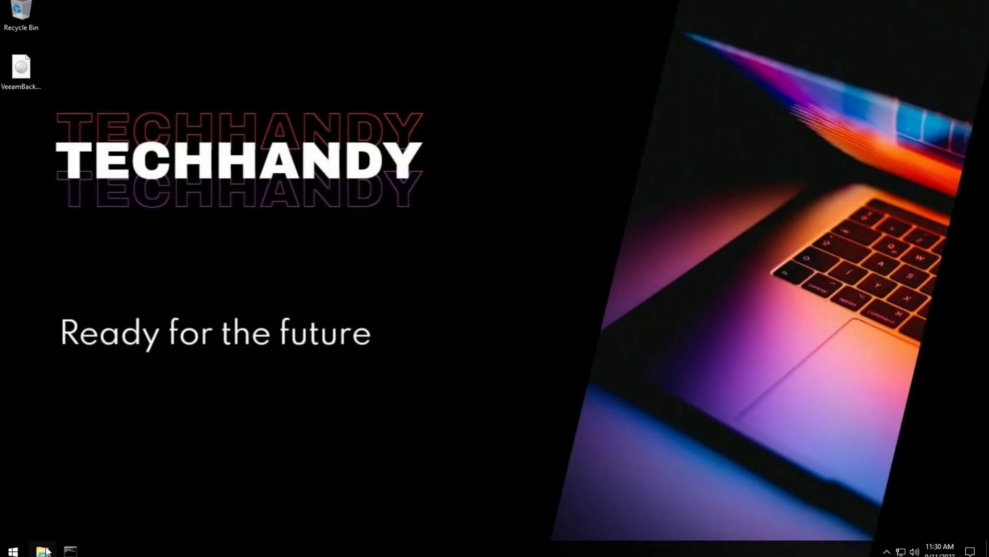
Open File Explorer at This PC to view the drives.
click(42, 550)
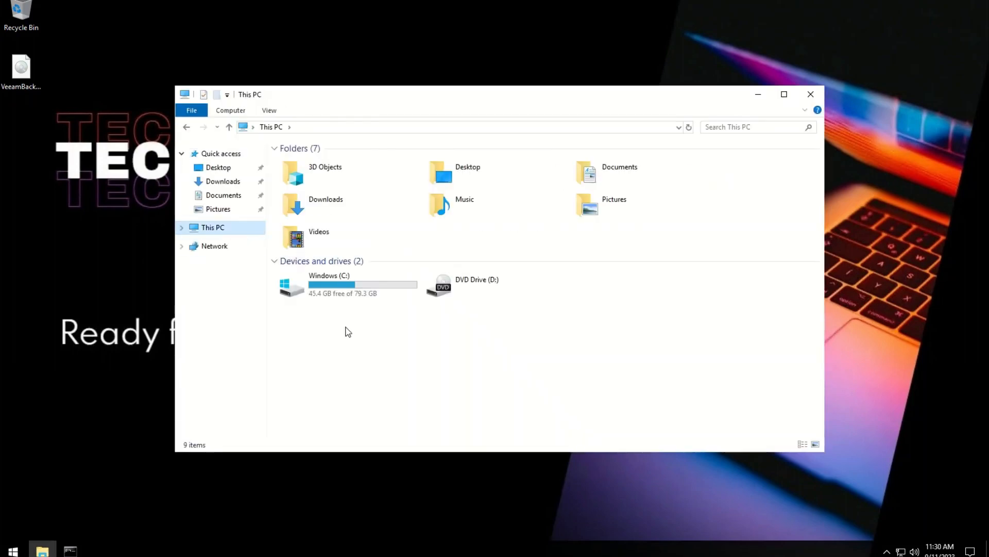
mouse_move(97, 484)
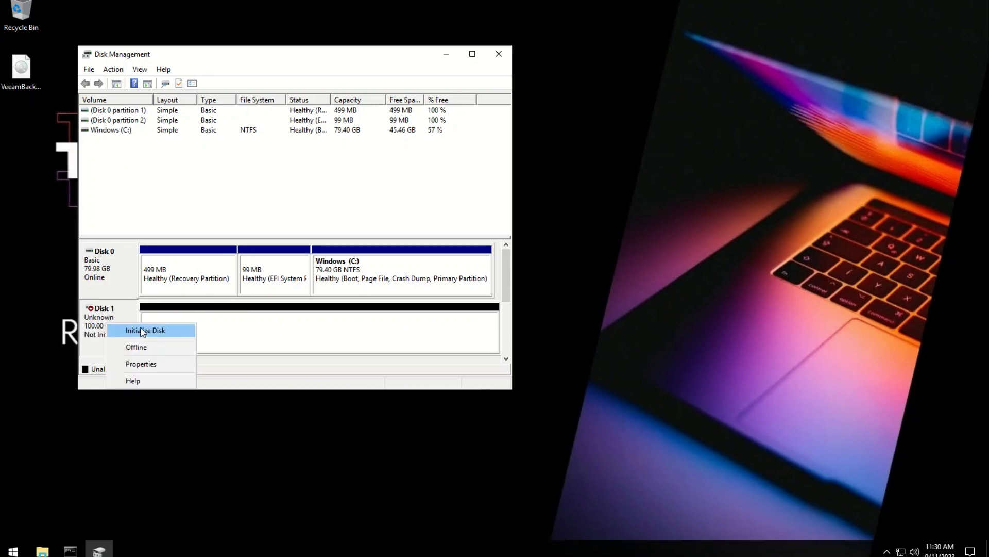
Initialize Disk 1 as GPT and start a new simple volume on drive letter V.
click(144, 330)
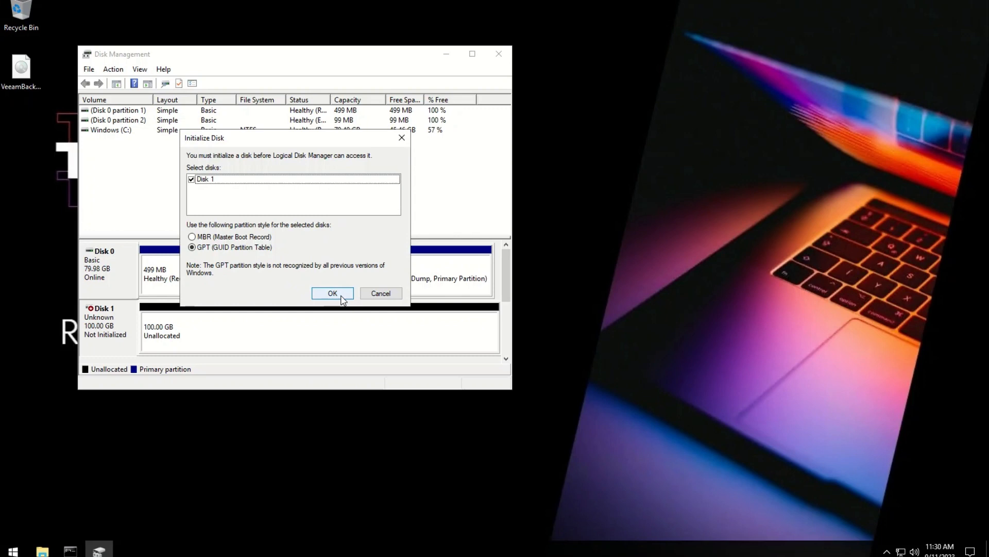
click(333, 293)
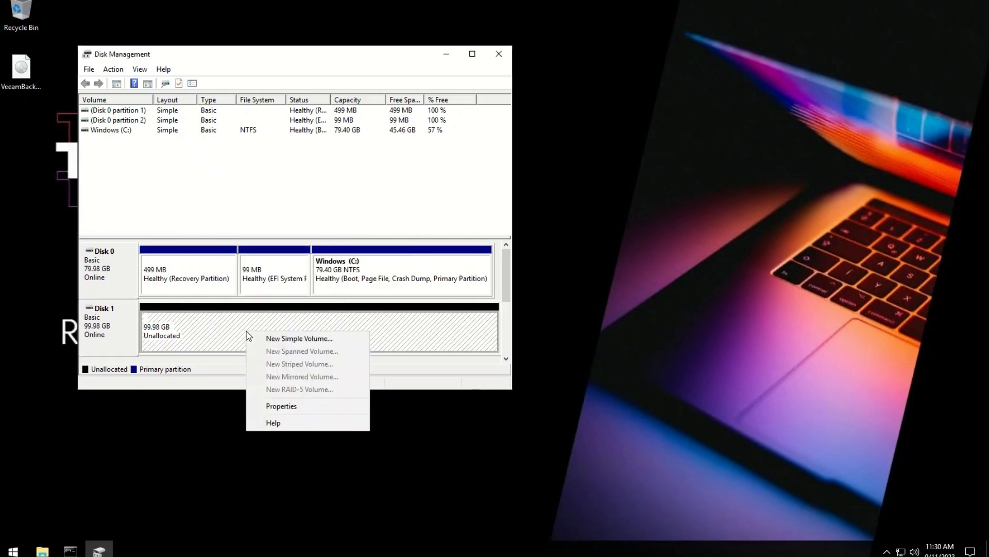
click(299, 338)
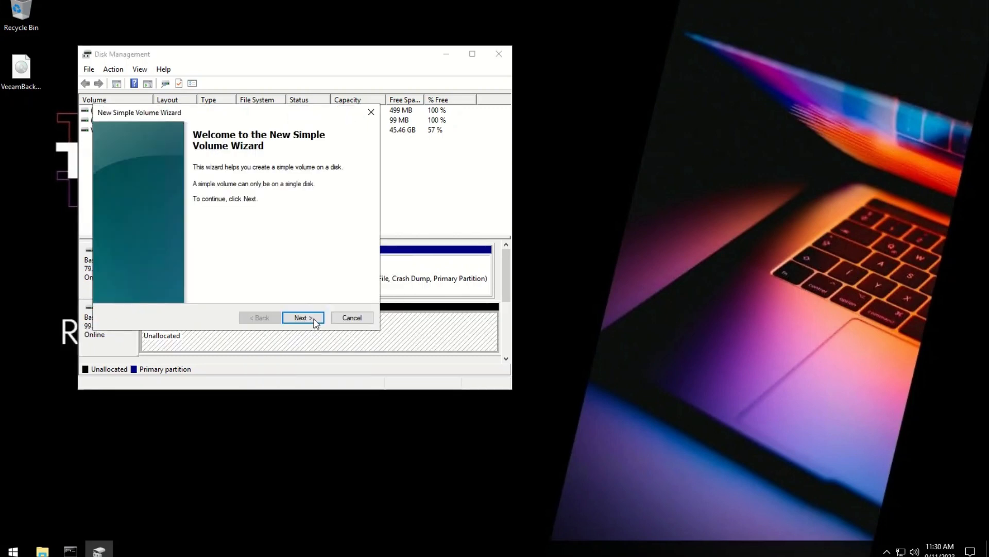
click(303, 317)
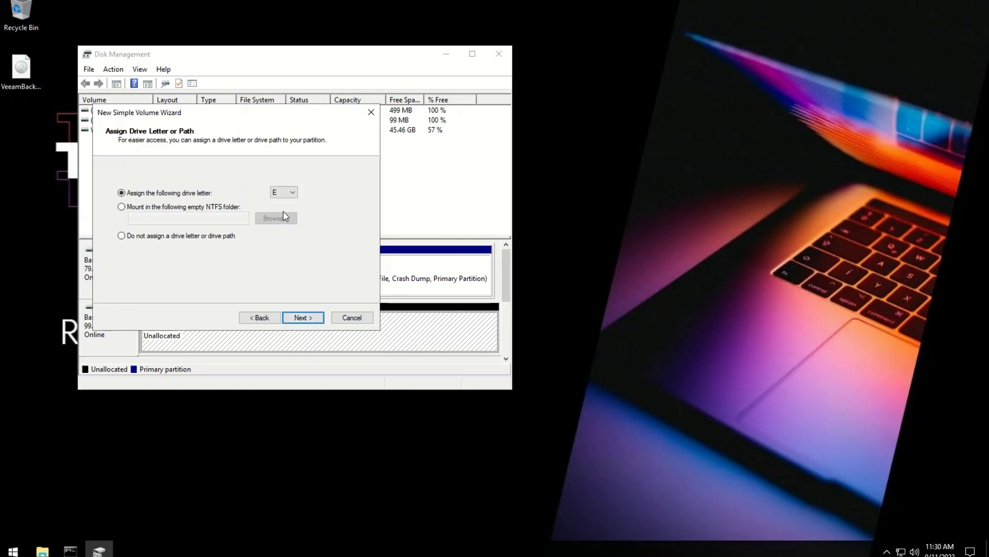
click(282, 192)
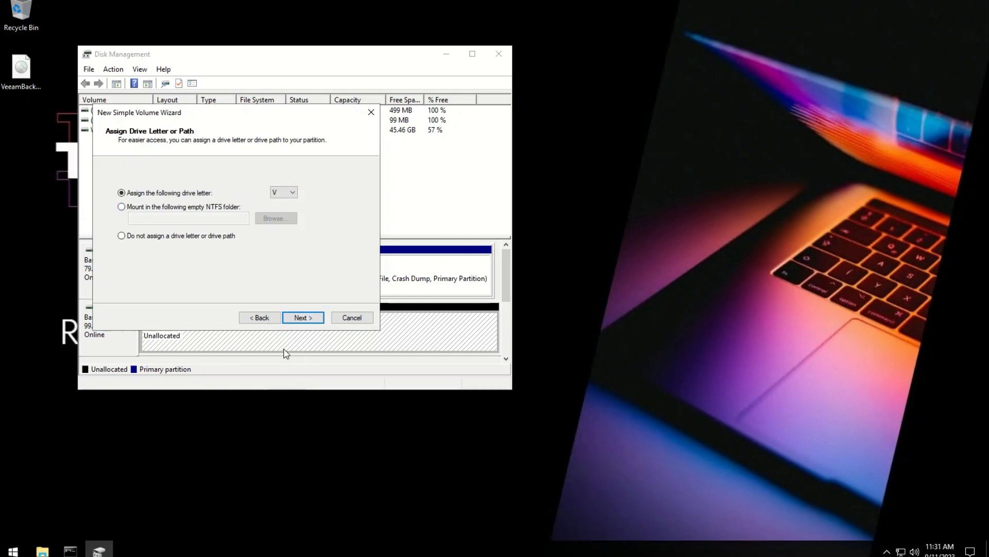
click(303, 317)
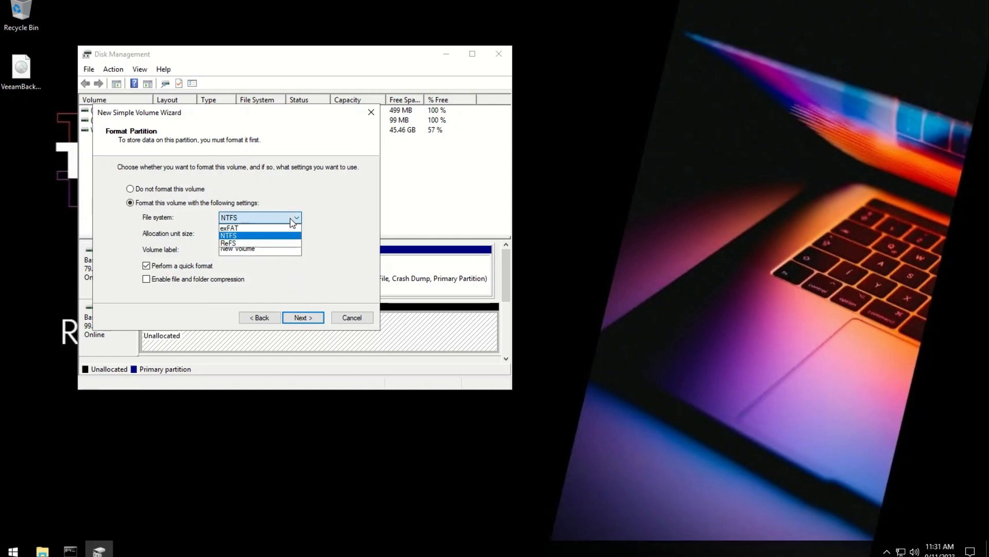
Format the volume as ReFS with label 'Disk 01' and finish the wizard.
click(229, 243)
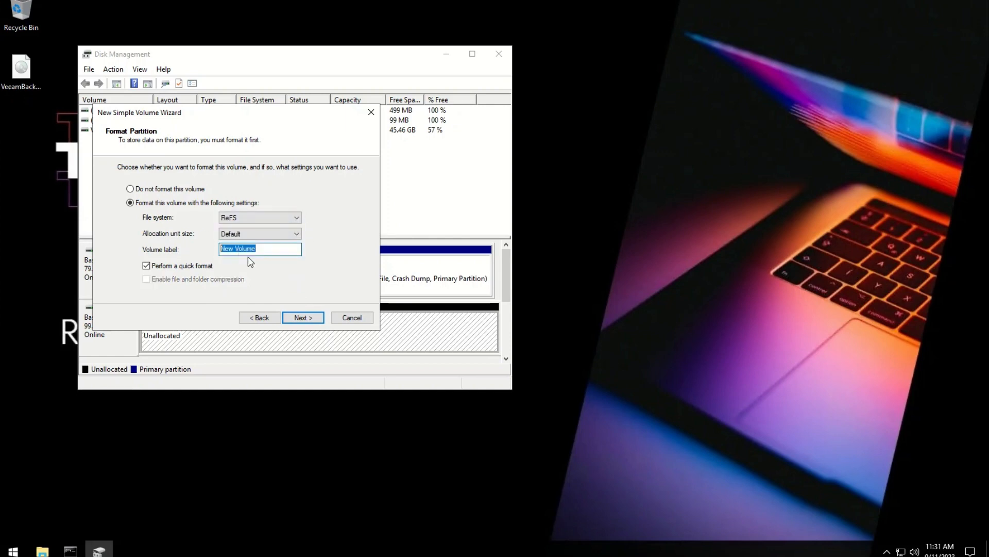
text(D)
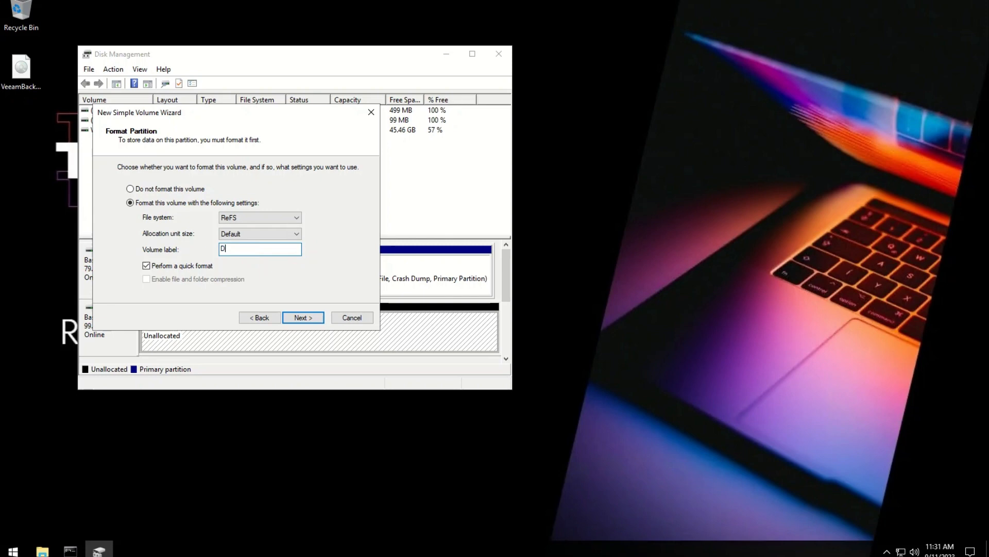
text(isk 01)
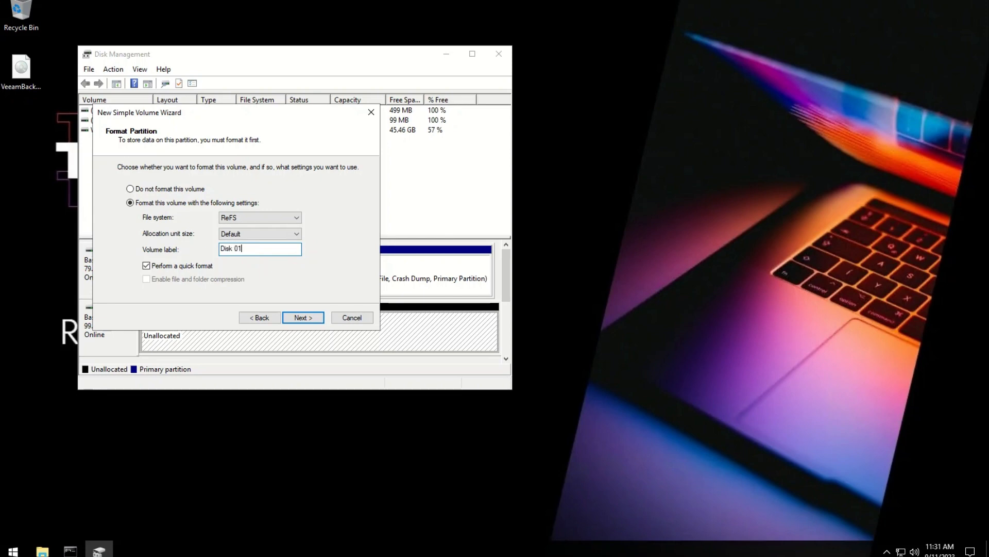
mouse_move(302, 318)
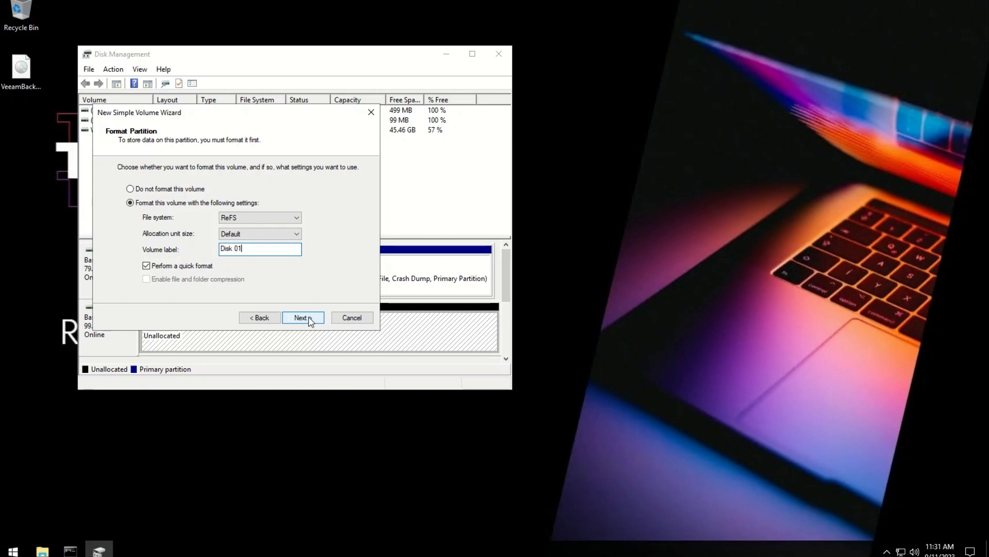
click(303, 317)
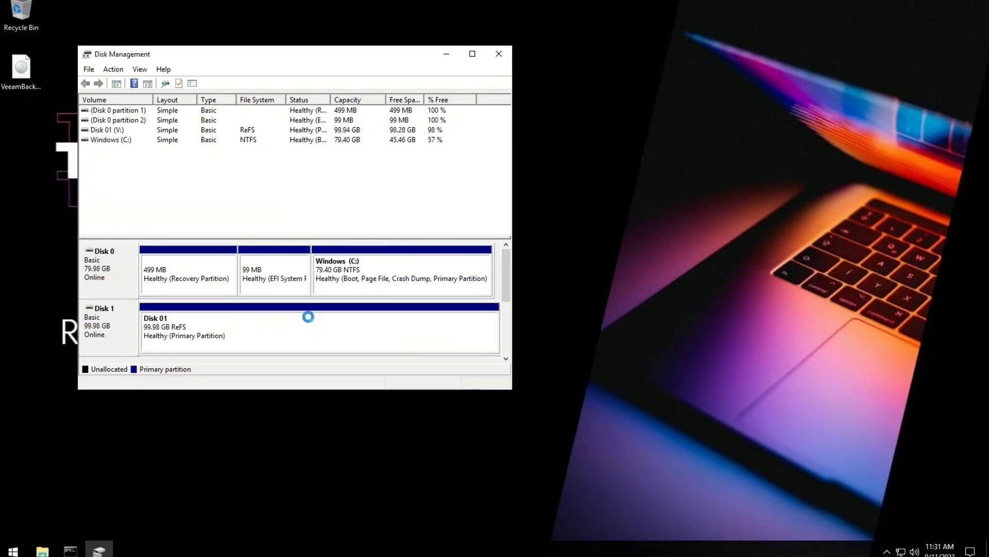
click(42, 550)
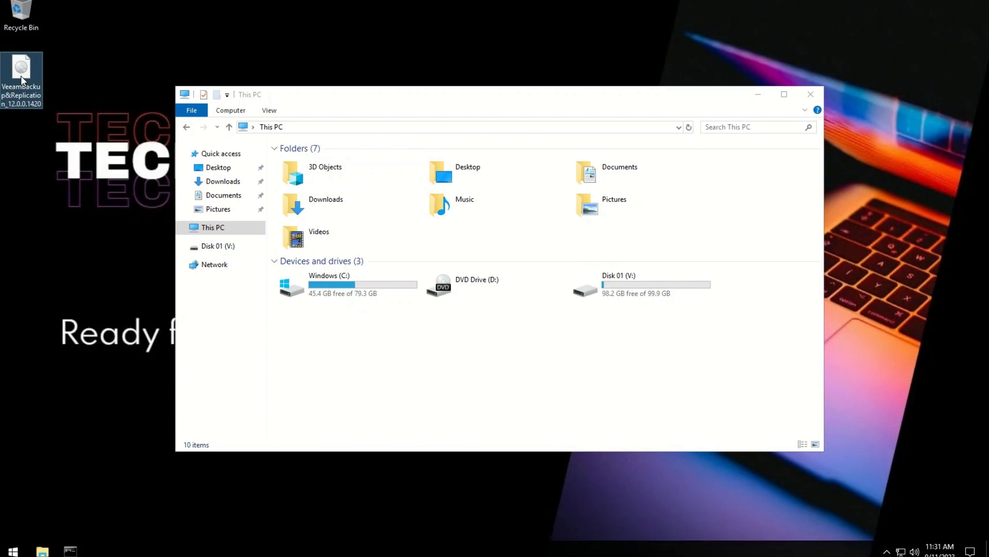
Mount the Veeam ISO from the desktop as DVD Drive (E:).
right_click(21, 69)
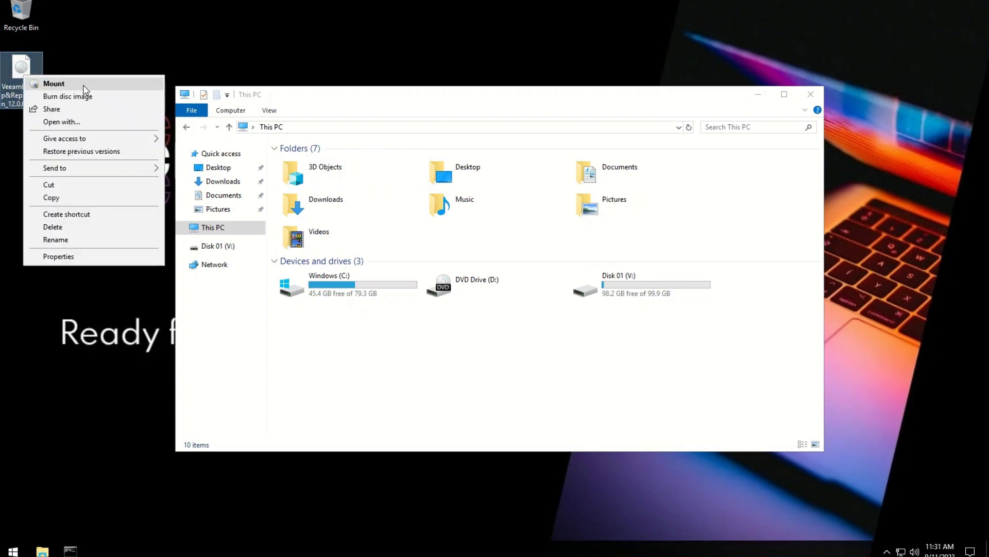
click(54, 83)
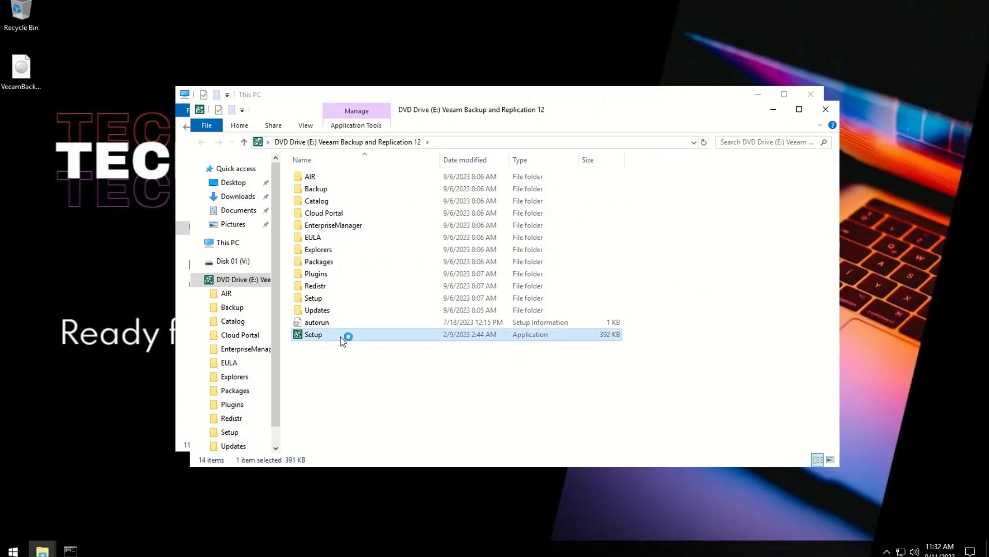
Launch Setup from the disc and choose to install Veeam Backup & Replication.
double_click(313, 334)
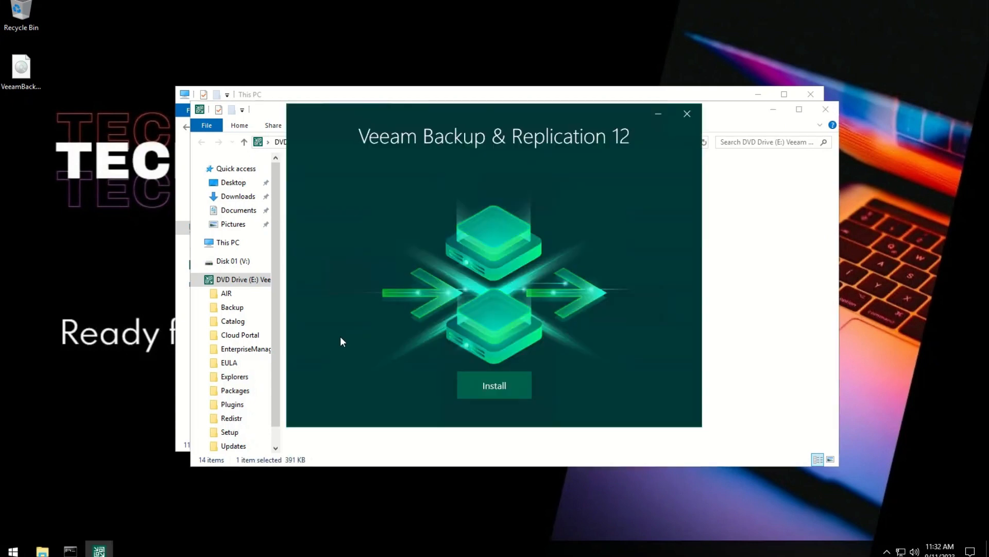
mouse_move(565, 286)
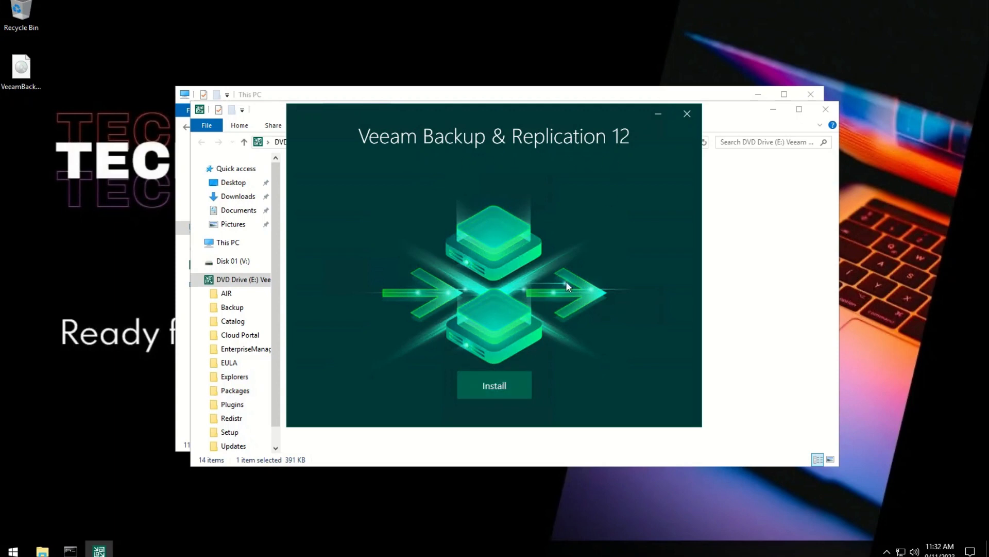
click(493, 384)
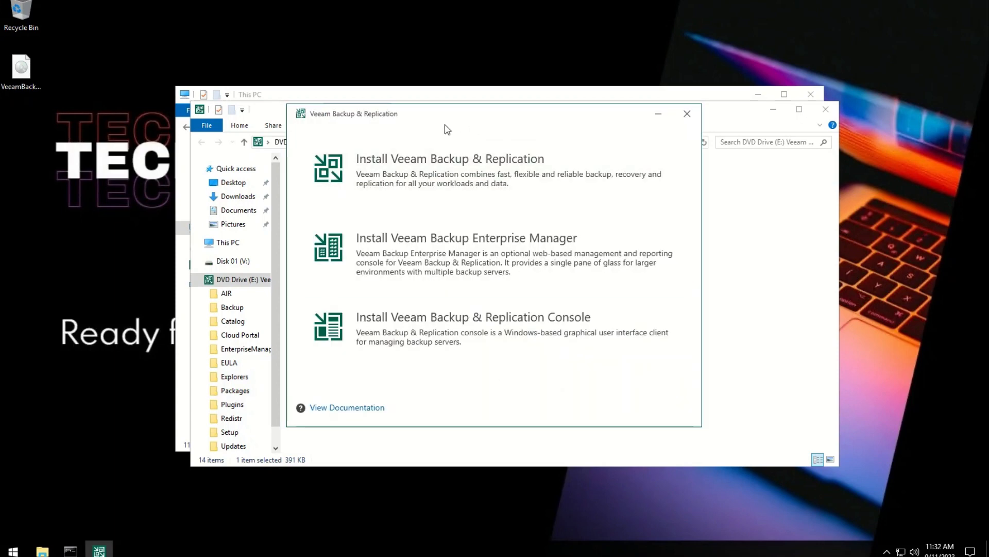
mouse_move(502, 256)
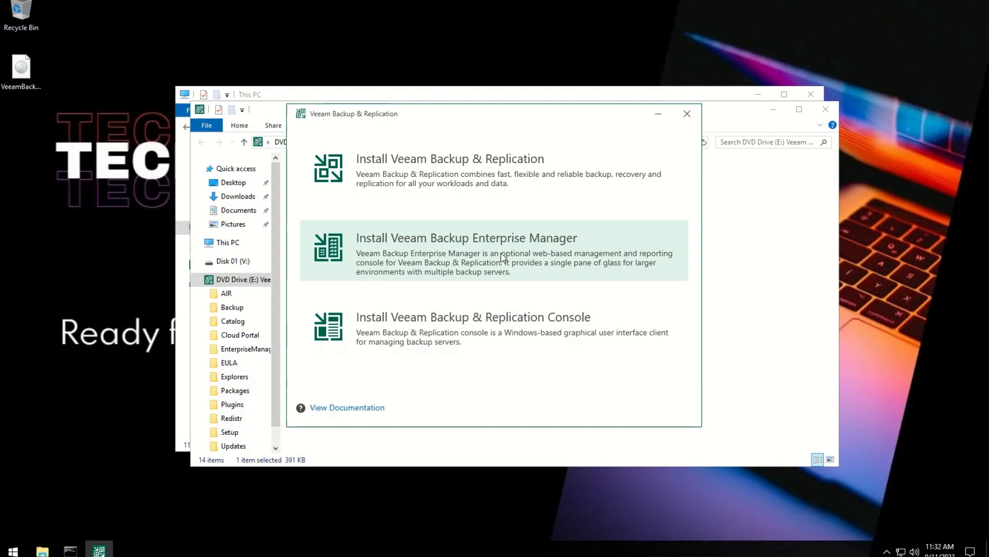
click(449, 170)
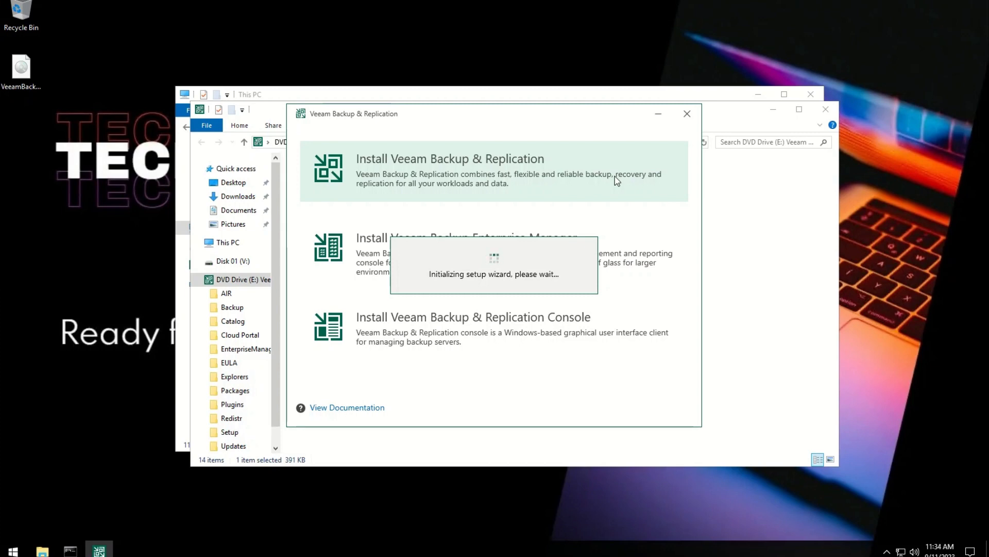
mouse_move(604, 186)
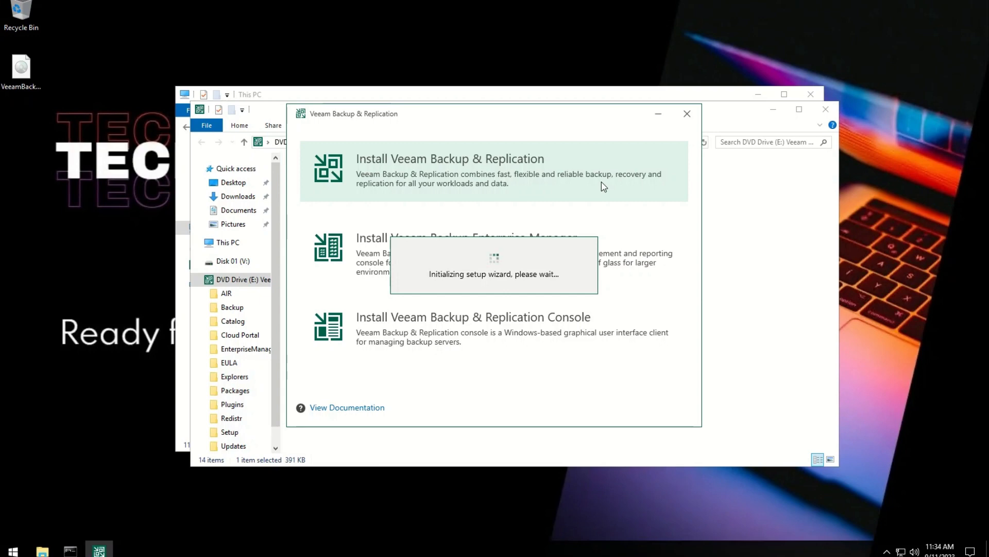
click(448, 159)
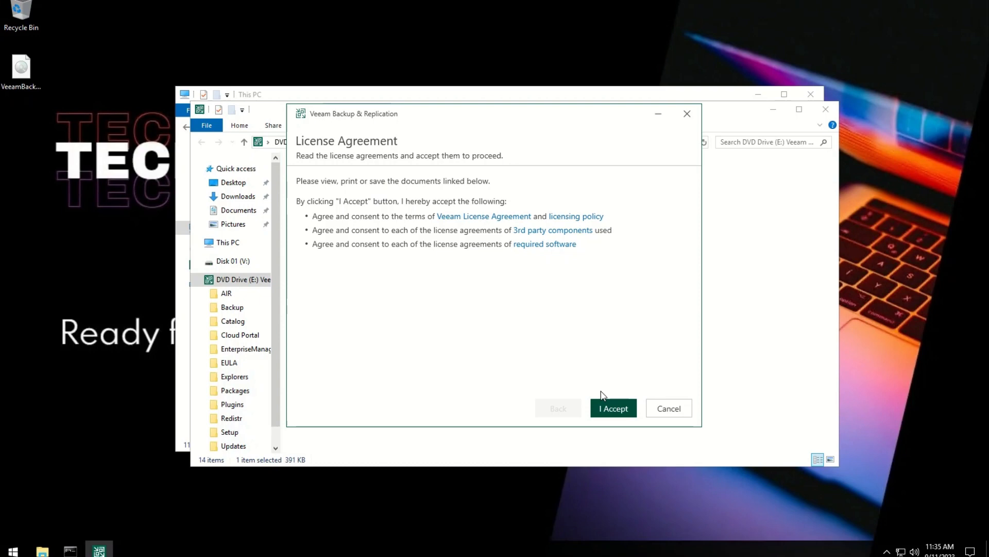
Accept the license agreements and continue without a license file as Community Edition.
click(612, 408)
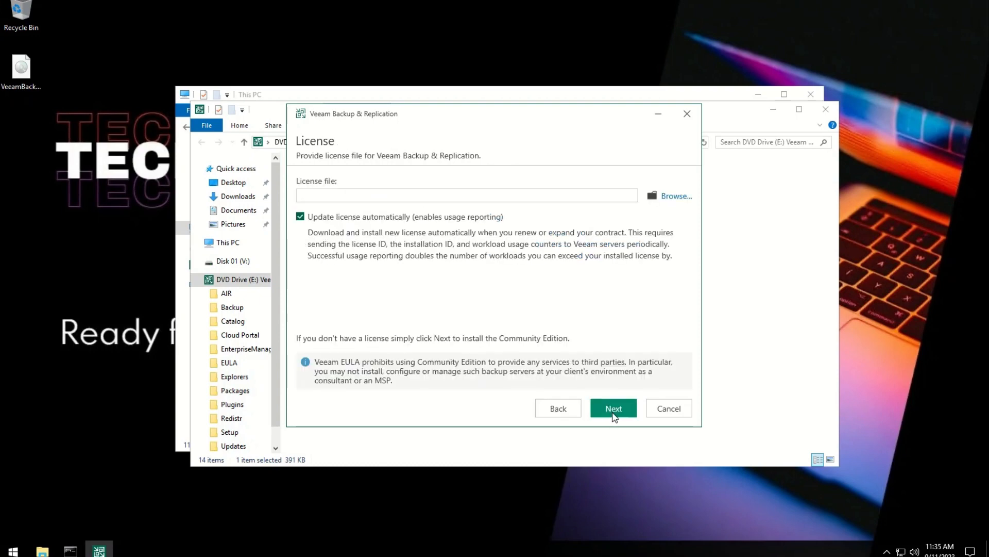
mouse_move(611, 215)
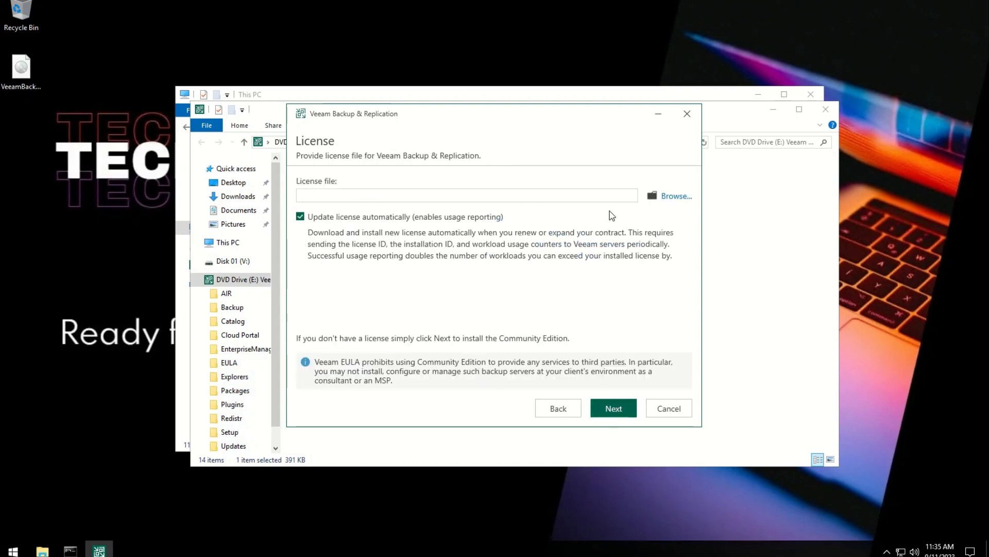
click(676, 196)
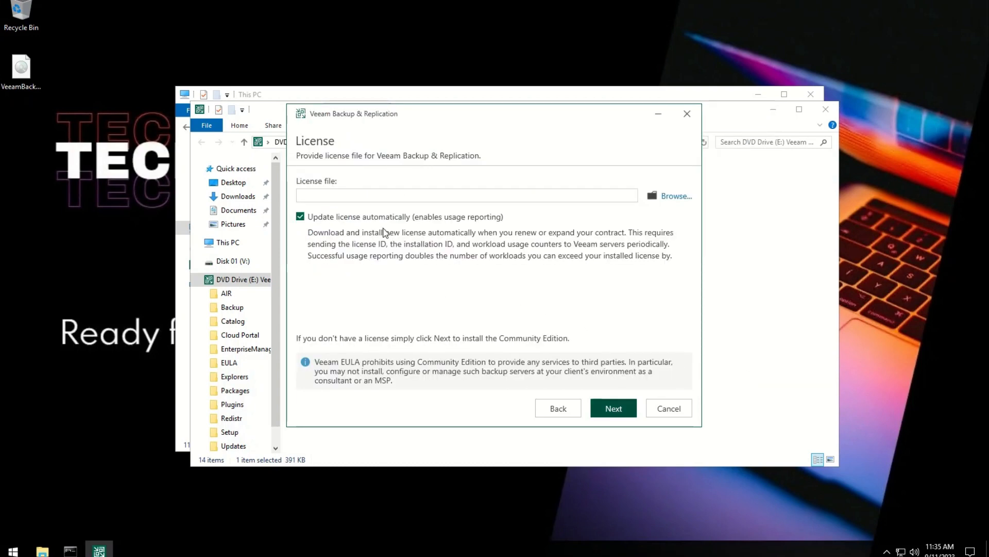
mouse_move(559, 350)
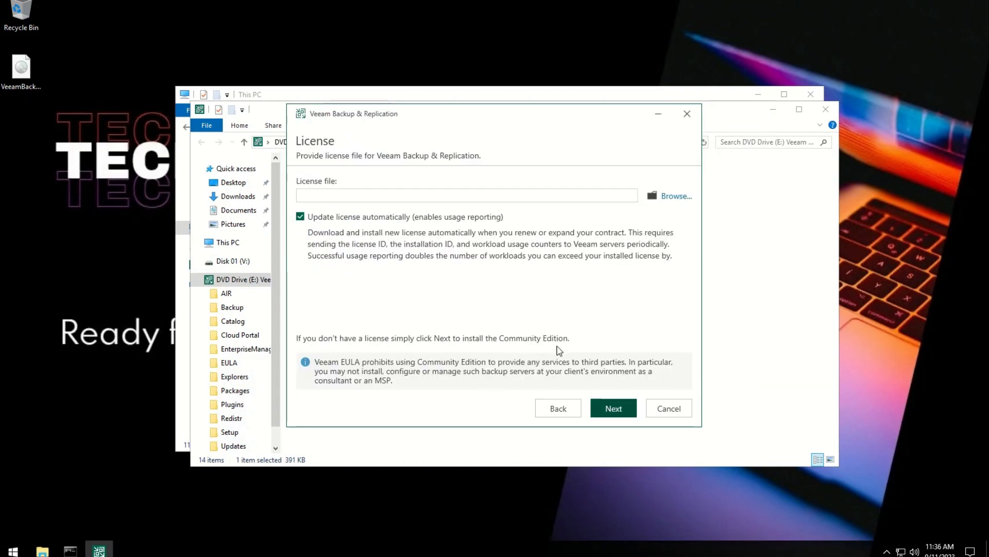
click(613, 408)
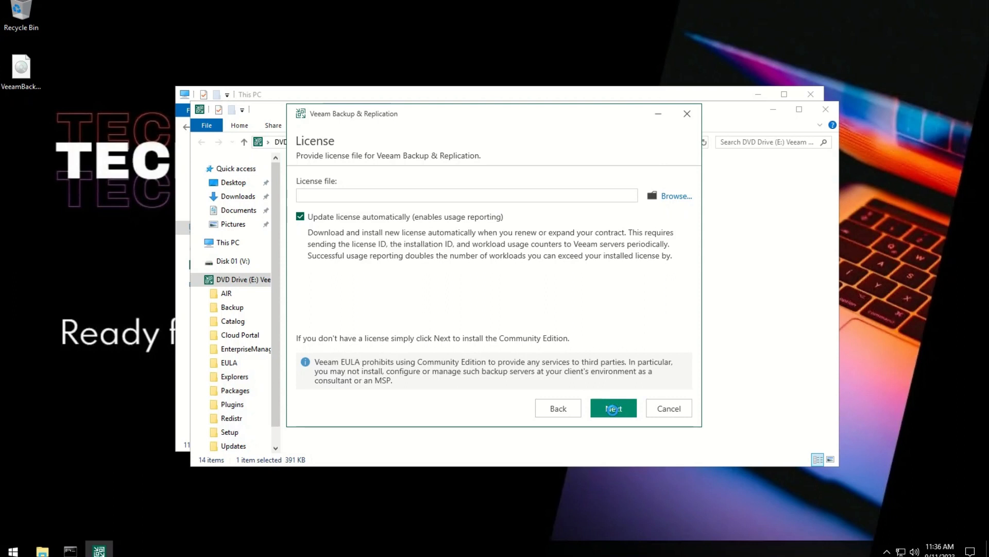
click(612, 408)
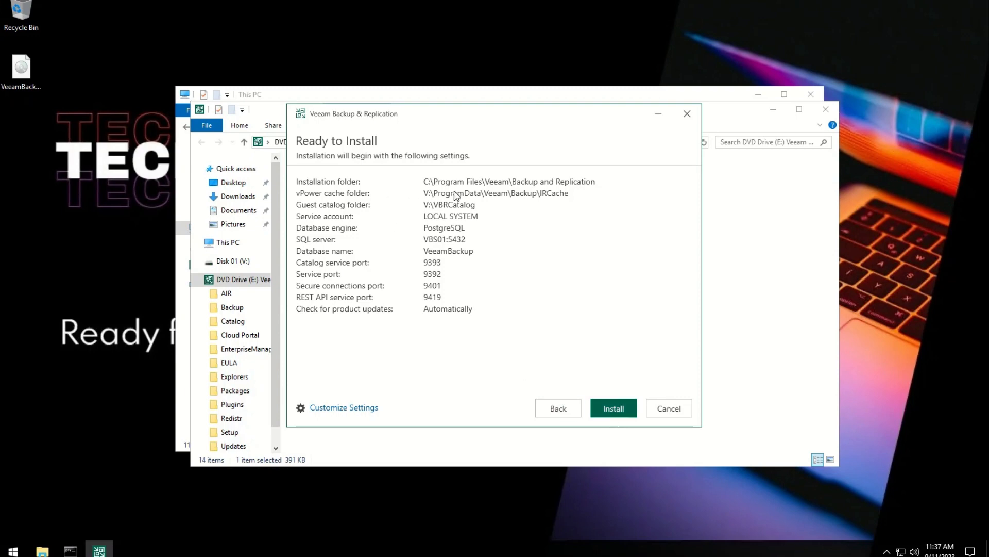
mouse_move(271, 99)
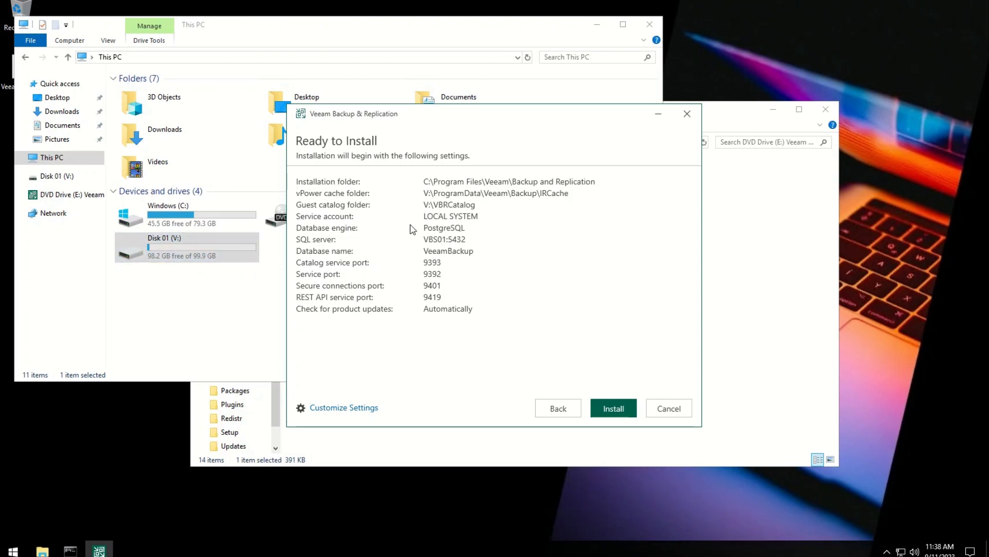
mouse_move(387, 237)
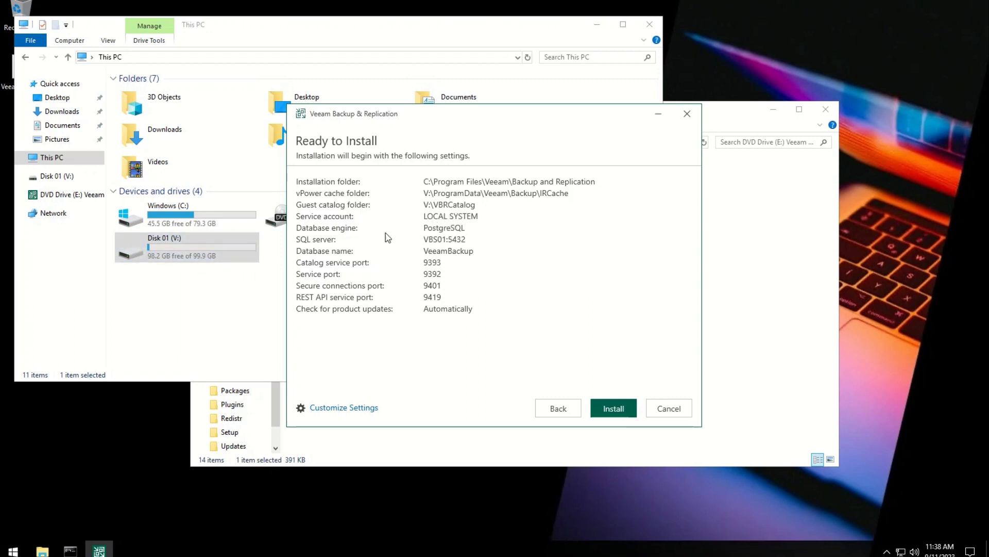
mouse_move(432, 337)
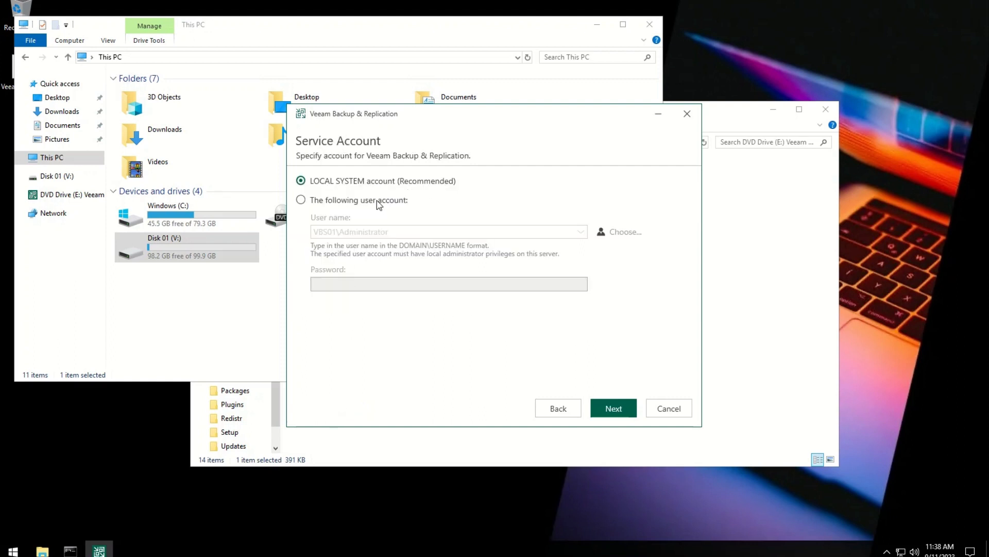
Keep the LOCAL SYSTEM service account and PostgreSQL with Windows authentication.
click(301, 199)
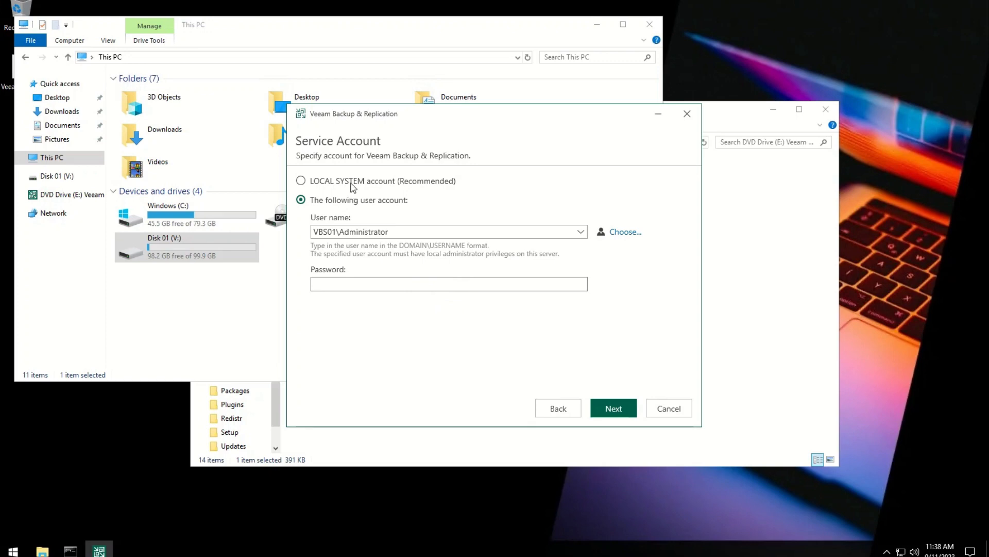
click(613, 408)
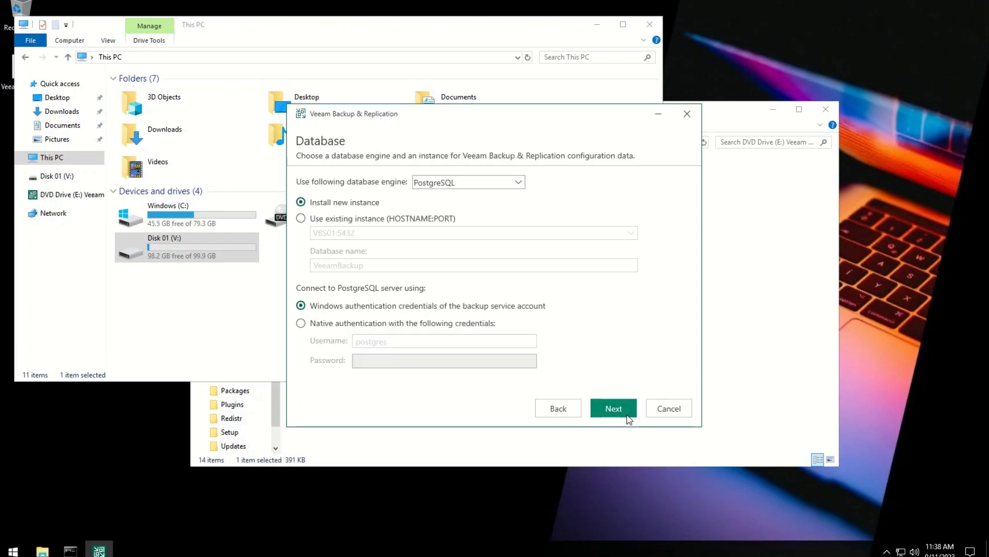
mouse_move(547, 310)
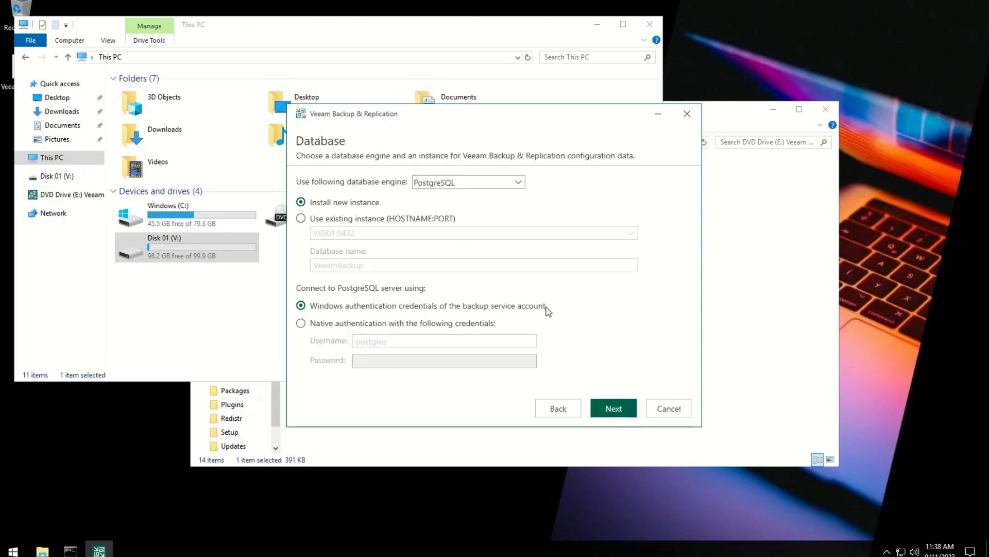
click(517, 182)
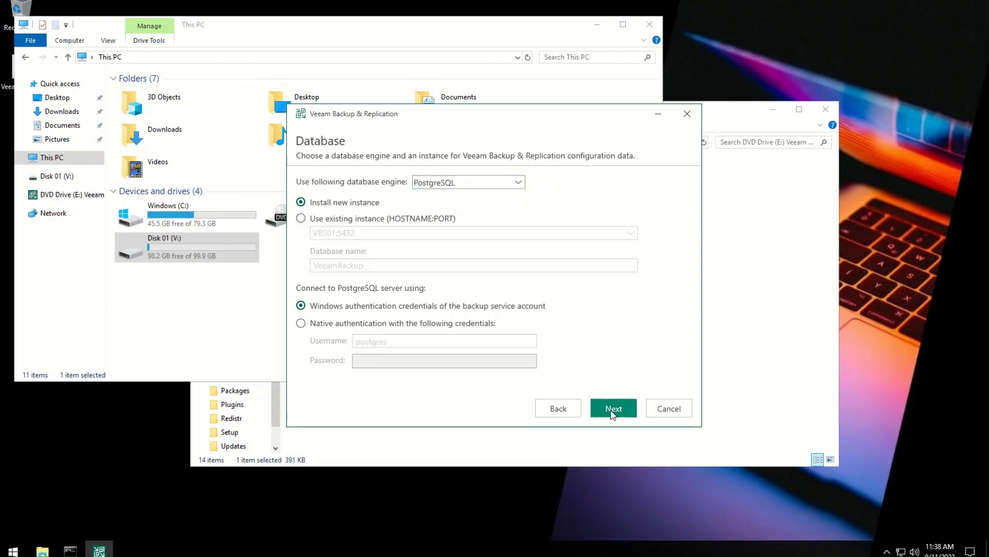
click(612, 408)
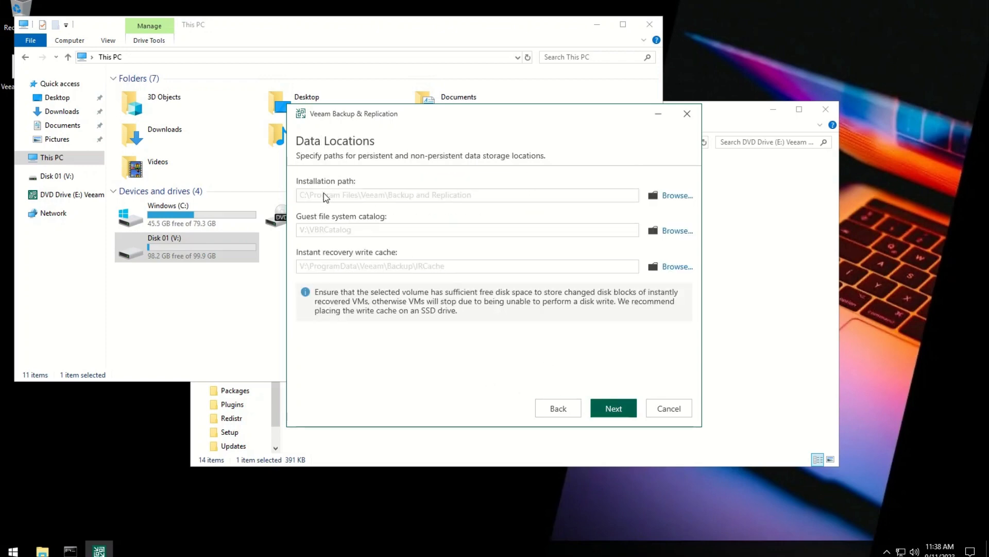
Keep the default data locations on V: and standard service ports, returning to Ready to Install.
click(613, 408)
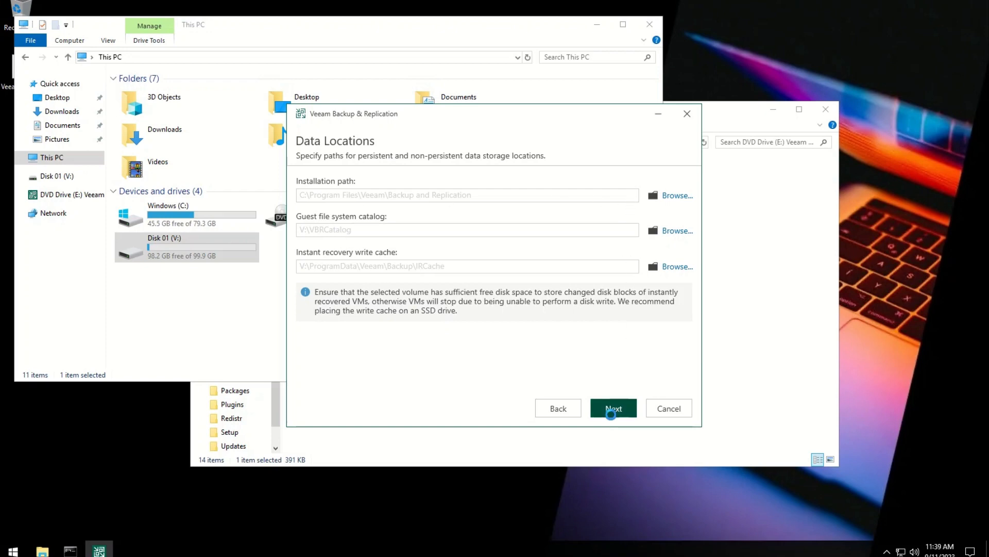
click(612, 409)
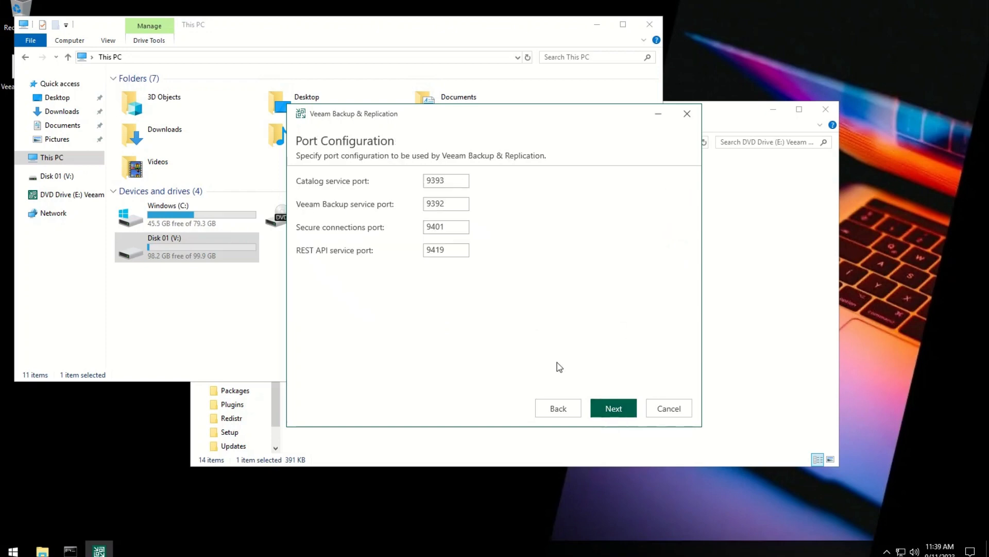
mouse_move(612, 409)
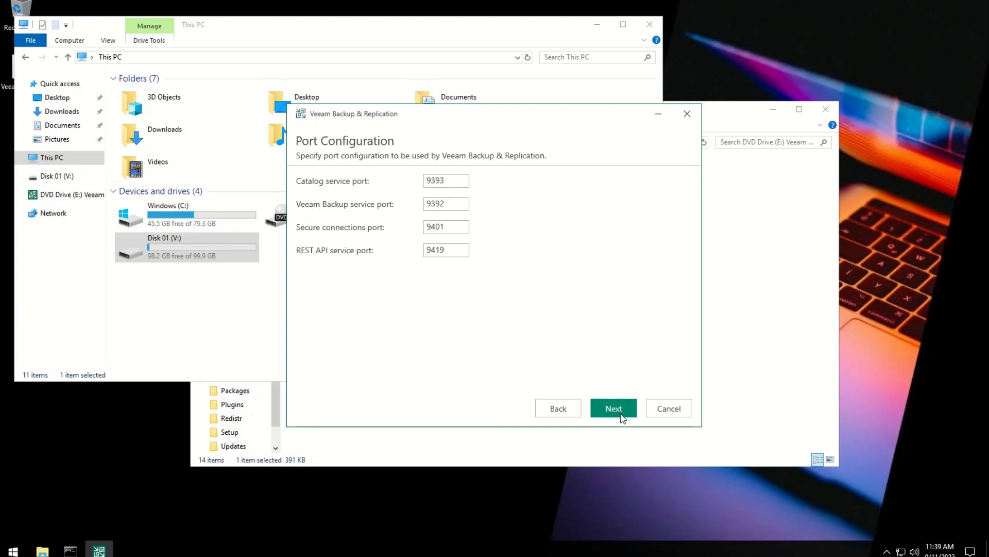
click(612, 408)
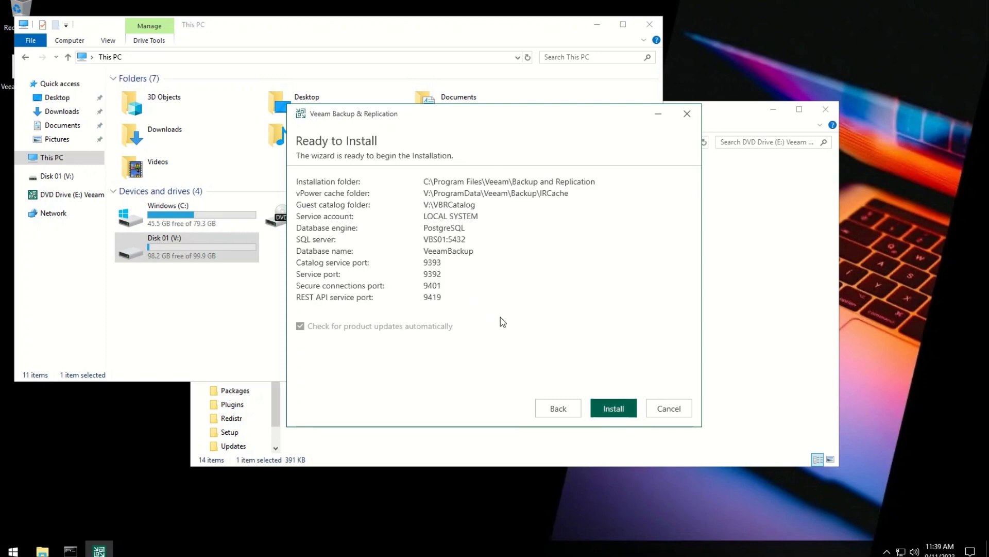
Install Veeam Backup & Replication and close setup after 'Successfully installed'.
click(612, 408)
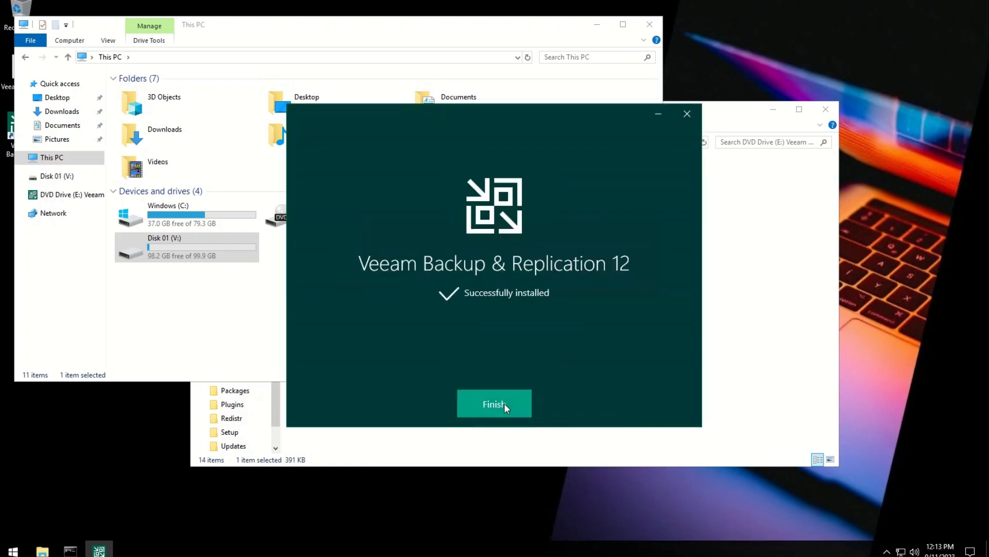
click(494, 404)
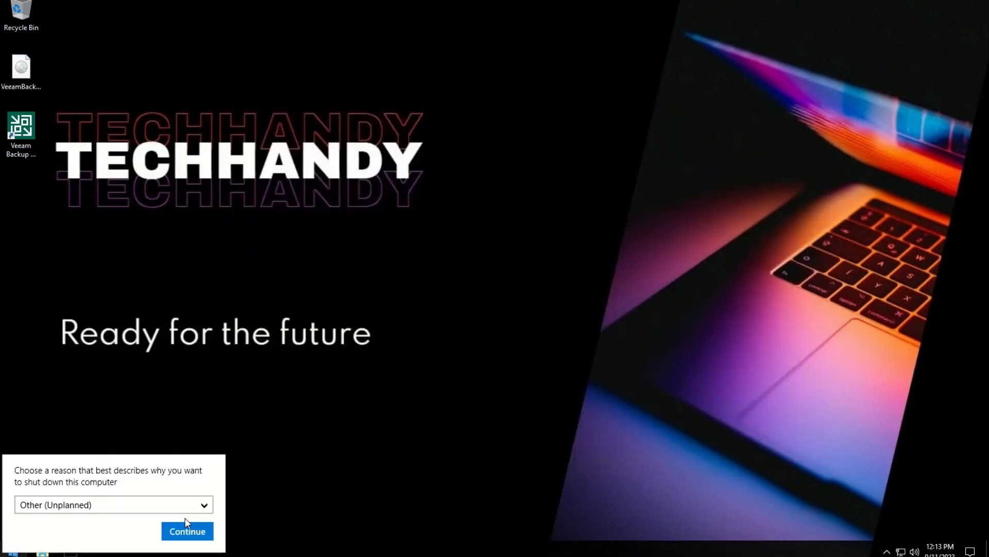
Confirm the shutdown reason to restart the server and dismiss Server Manager afterwards.
click(187, 531)
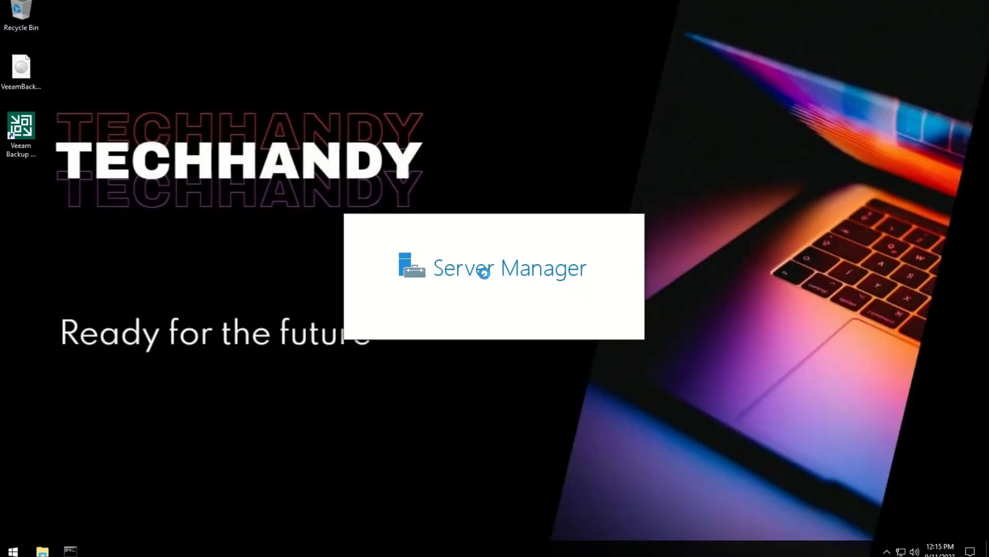
click(494, 267)
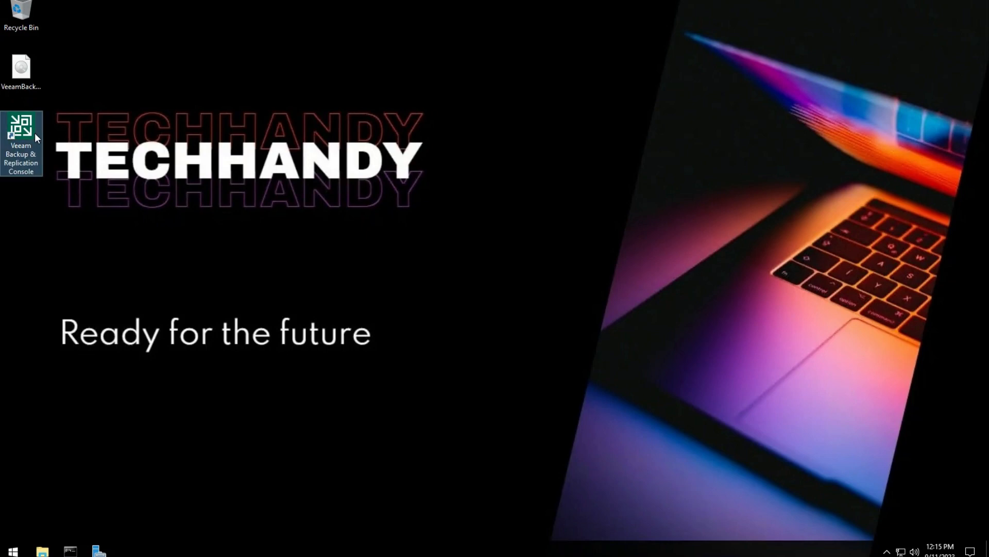
Launch the console and connect to localhost on port 9392 with the Windows session.
double_click(20, 134)
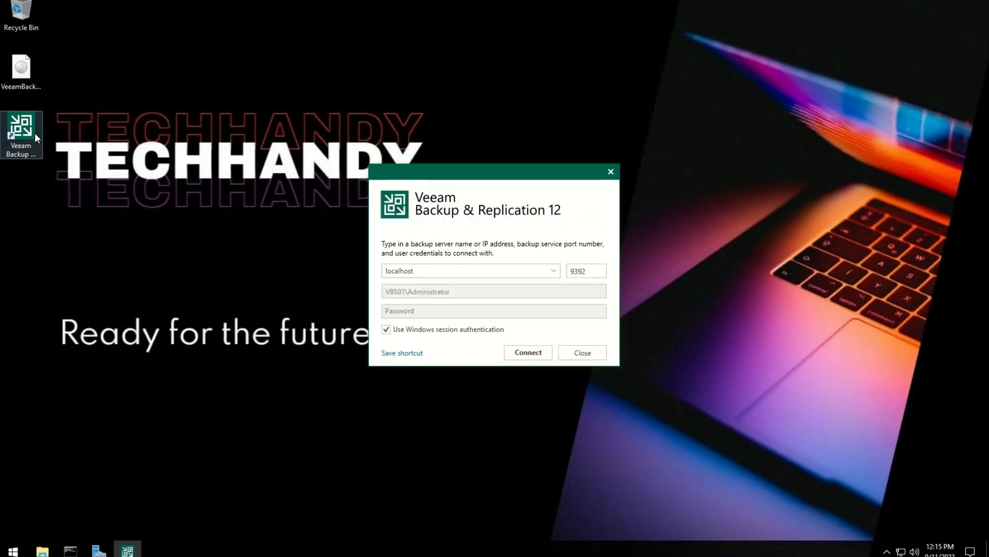
click(528, 352)
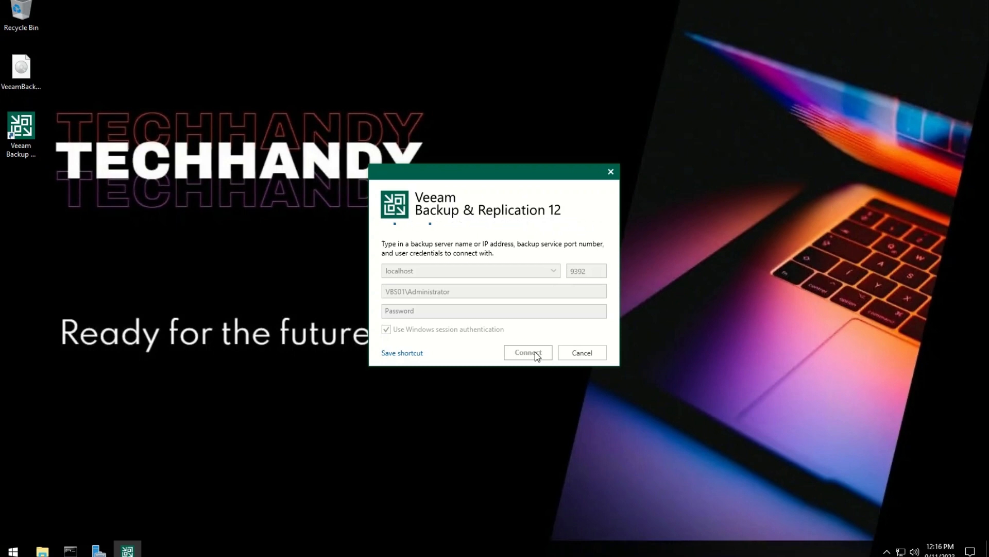
mouse_move(531, 389)
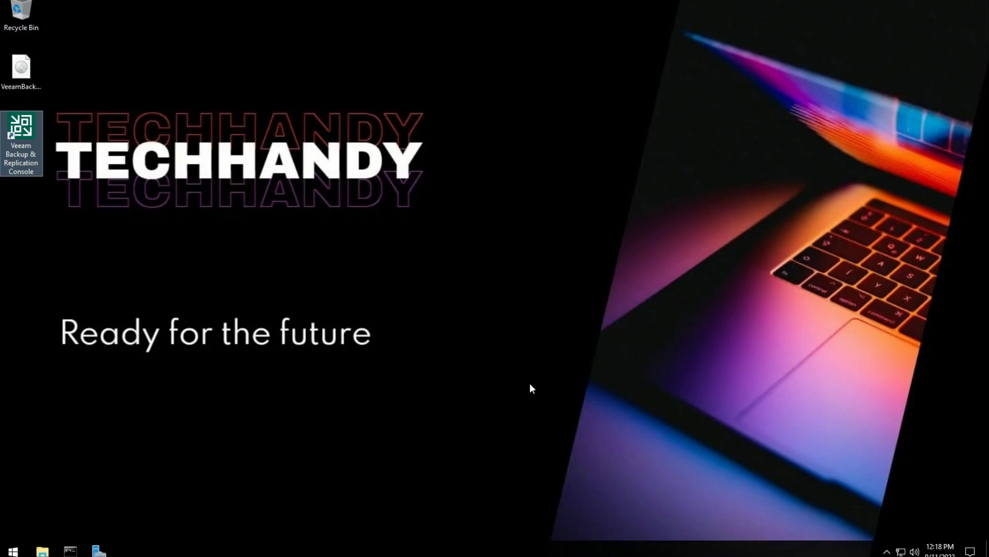
double_click(20, 137)
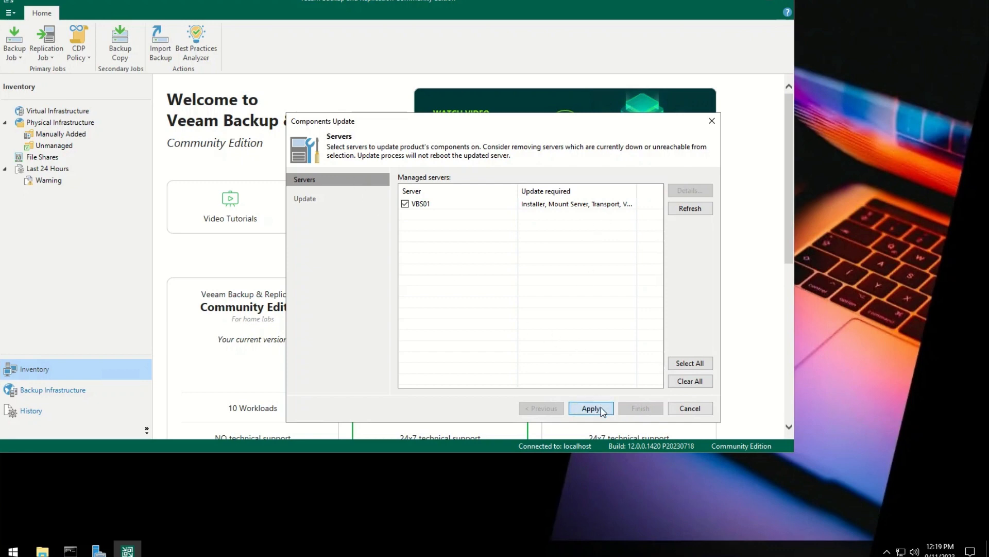
Apply the Components Update to server VBS01 and finish once all are upgraded.
click(590, 408)
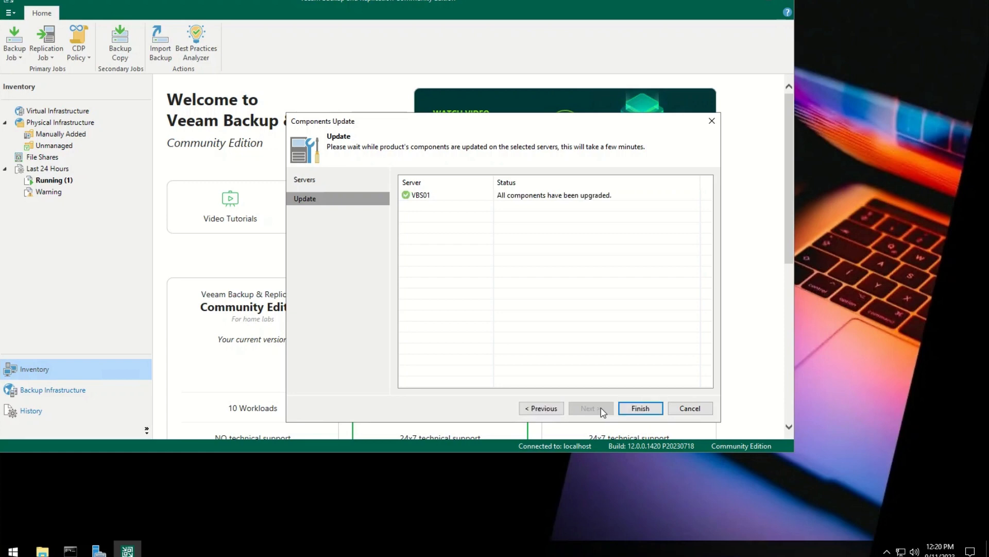
click(640, 408)
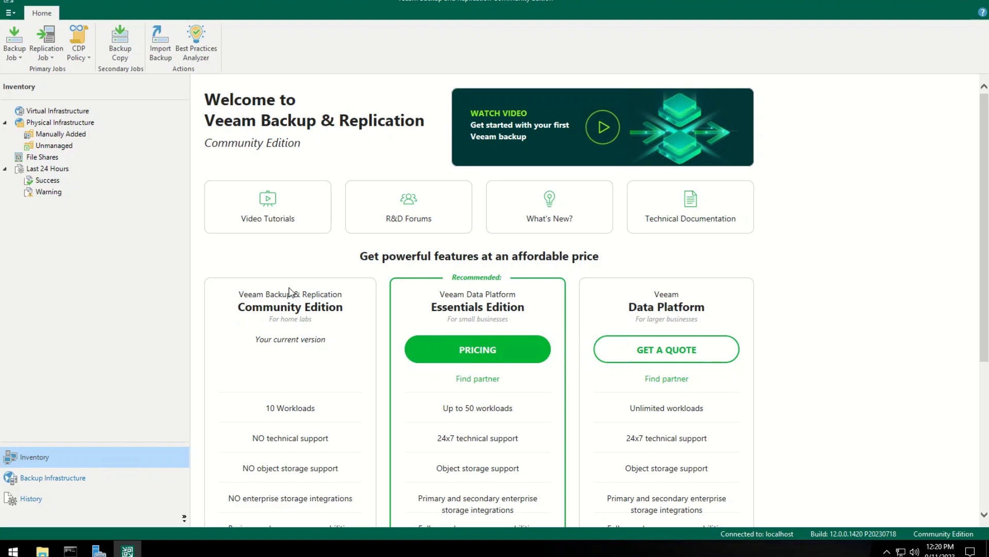
Review Backup Infrastructure, viewing Backup Proxies then the empty External Repositories list.
click(52, 477)
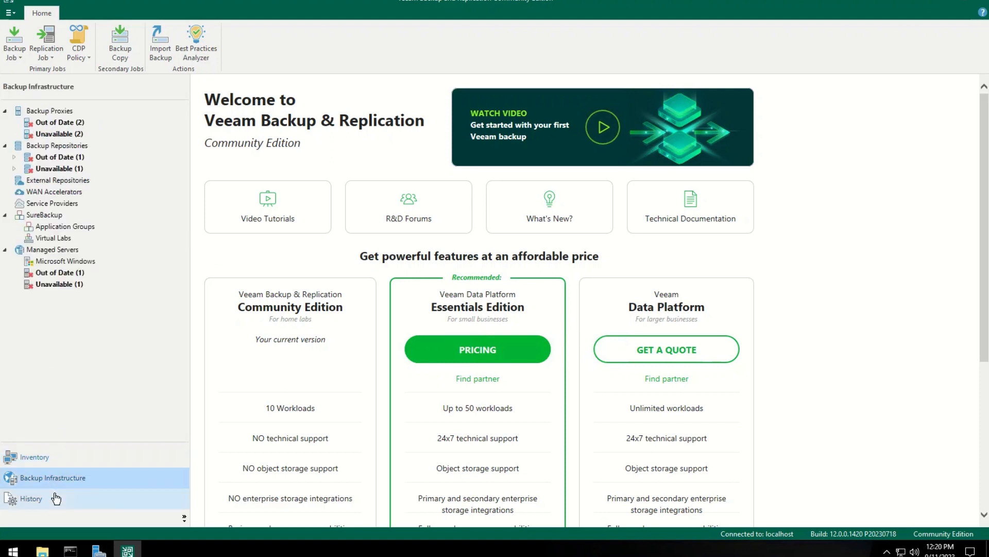
click(49, 110)
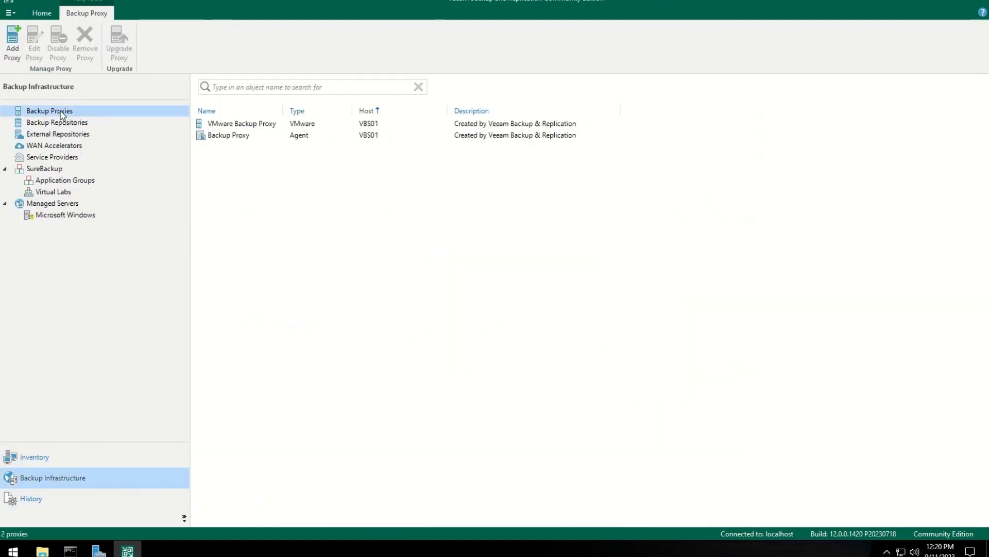
click(57, 134)
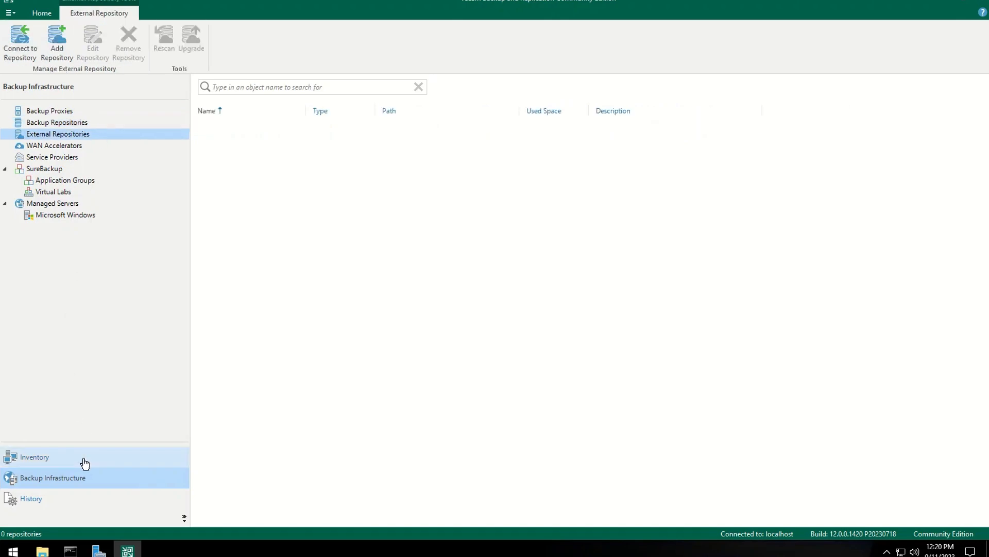